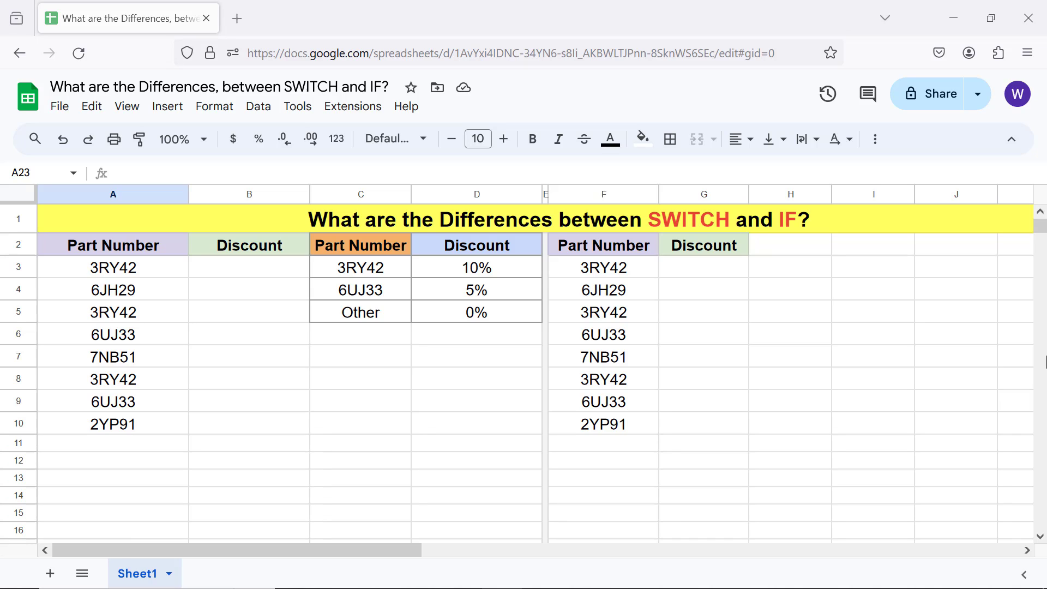
- Select column A rows above the tables to make room for the SWITCH syntax and example text
{"action": "left_click_drag", "start_coordinate": [112, 267], "coordinate": [112, 423]}
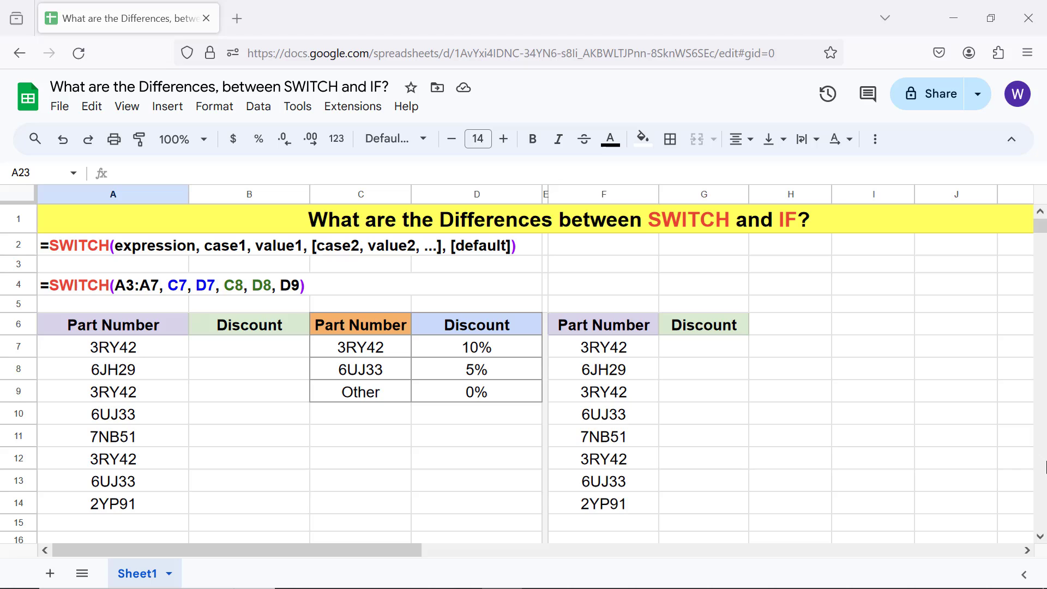
- Write the =IF(logical_expression, value_if_true, value_if_false) syntax and a sample =IF(F7=C7, D7, D9) as text
{"action": "type", "text": "=IF(logical_expression, value_if_true, value_if_false)"}
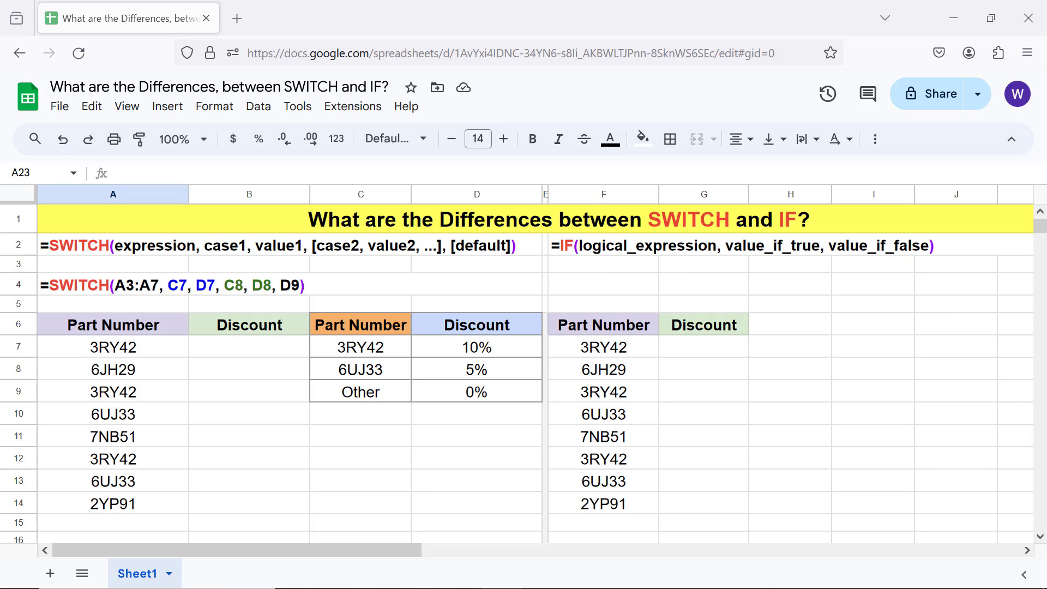
{"action": "type", "text": "=IF(F7=C7, D7, D9)"}
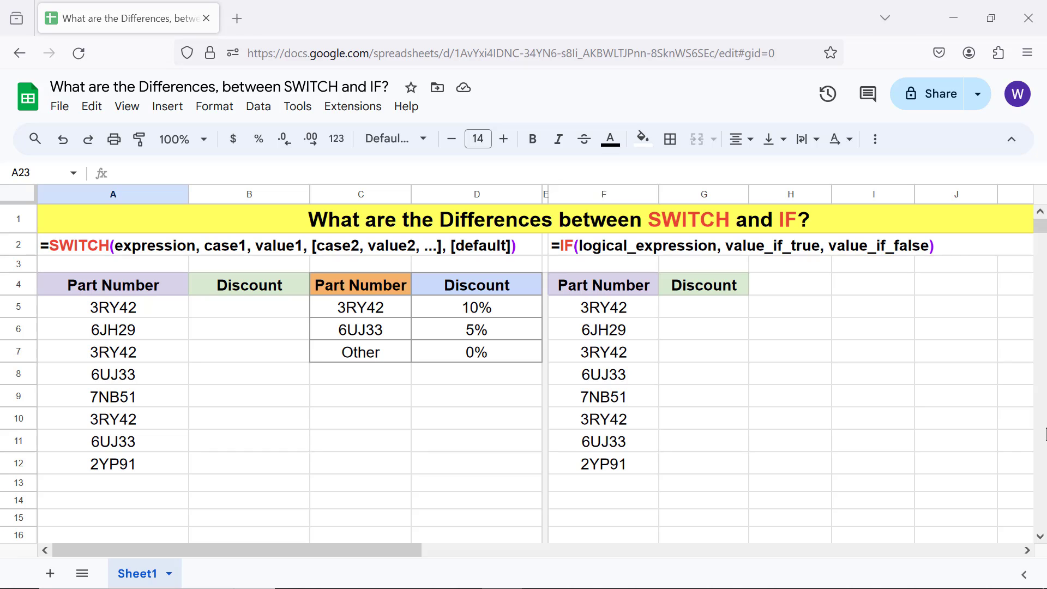
- Begin =SWITCH( in B5 with part numbers A5:A12 as the expression
{"action": "left_click", "coordinate": [248, 308]}
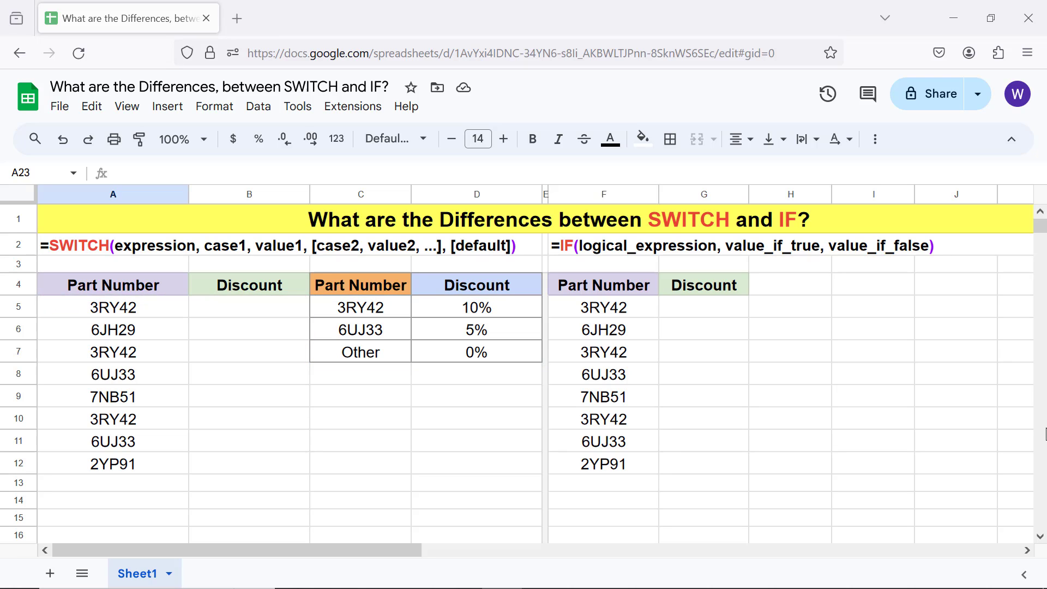
{"action": "left_click", "coordinate": [247, 307]}
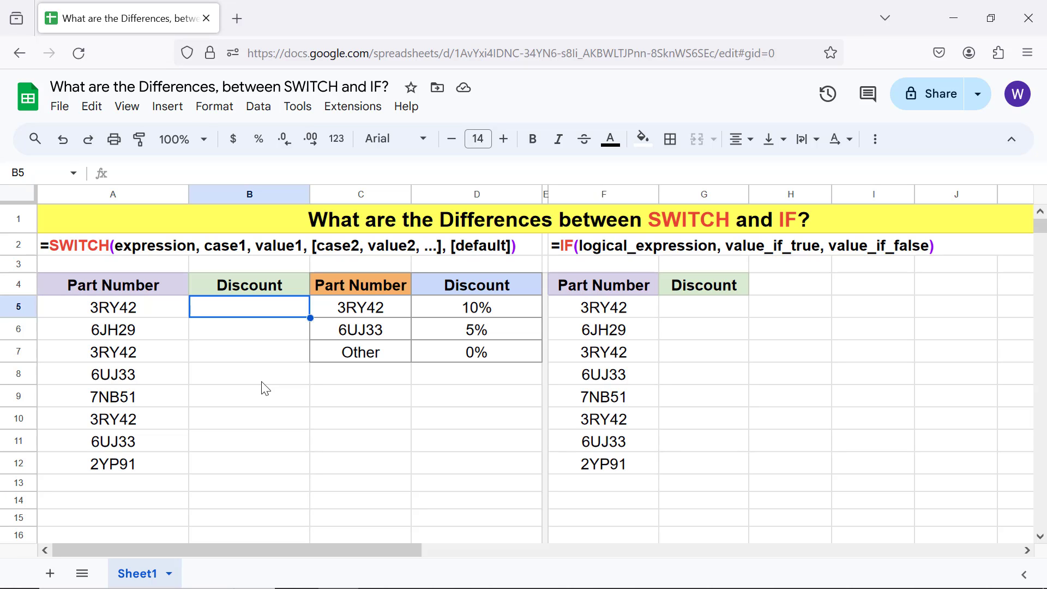
{"action": "type", "text": "=sw"}
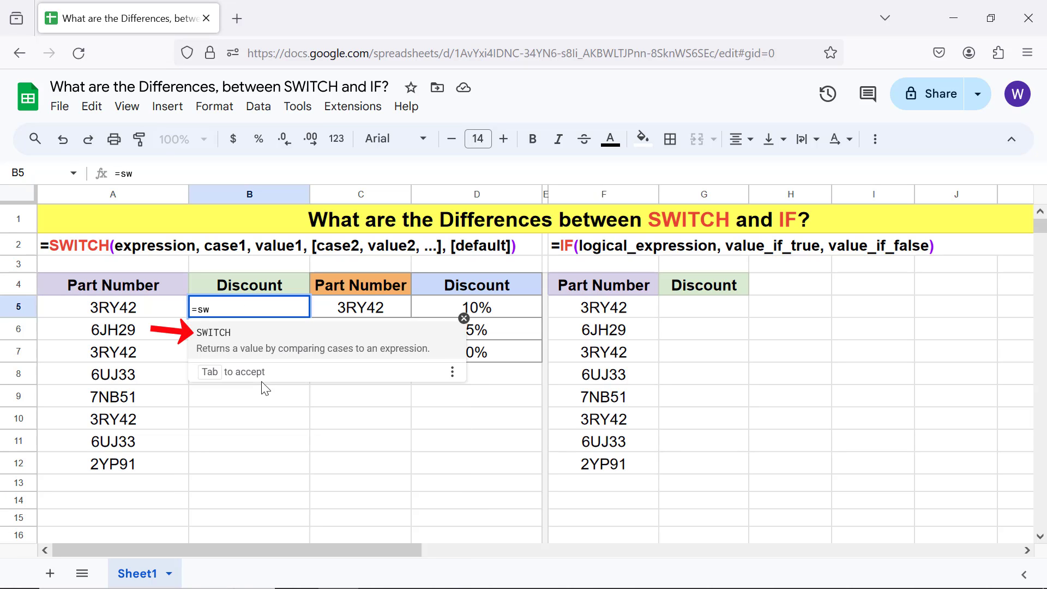
{"action": "key", "text": "Tab"}
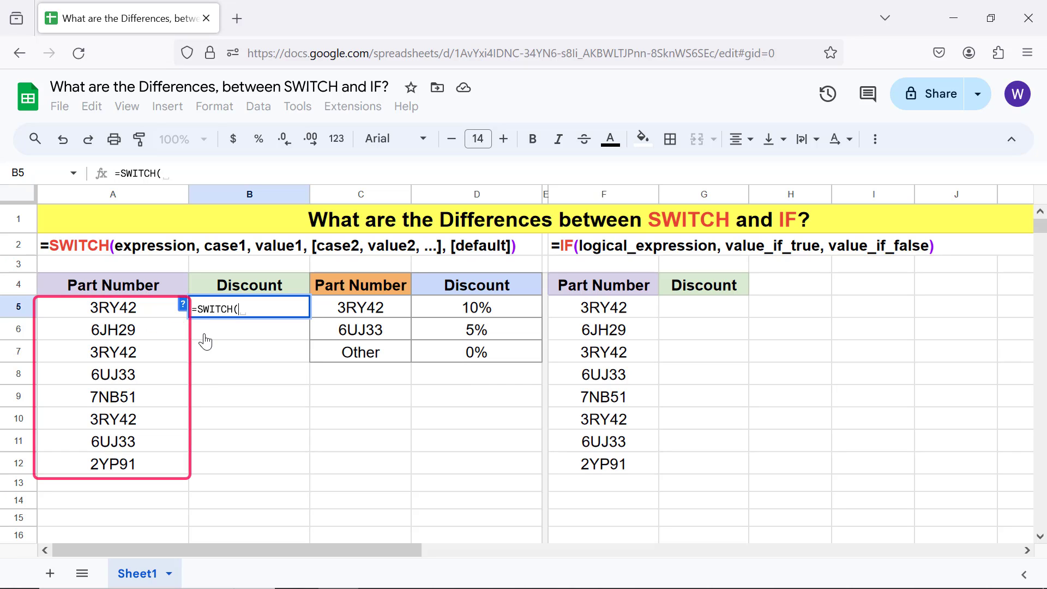
{"action": "mouse_move", "coordinate": [169, 325]}
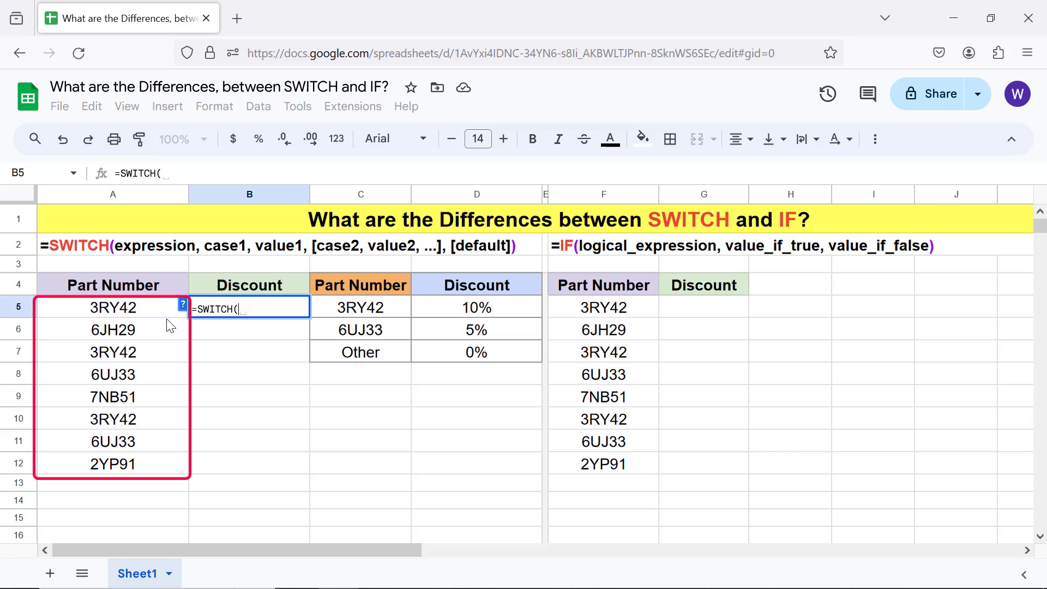
{"action": "left_click_drag", "start_coordinate": [112, 308], "coordinate": [112, 463]}
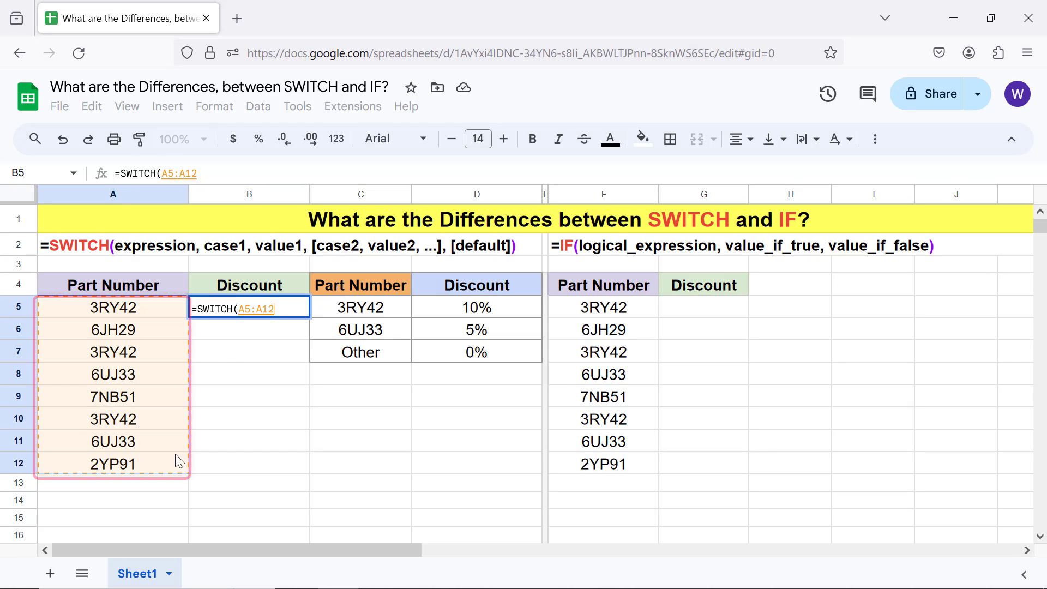
{"action": "type", "text": ","}
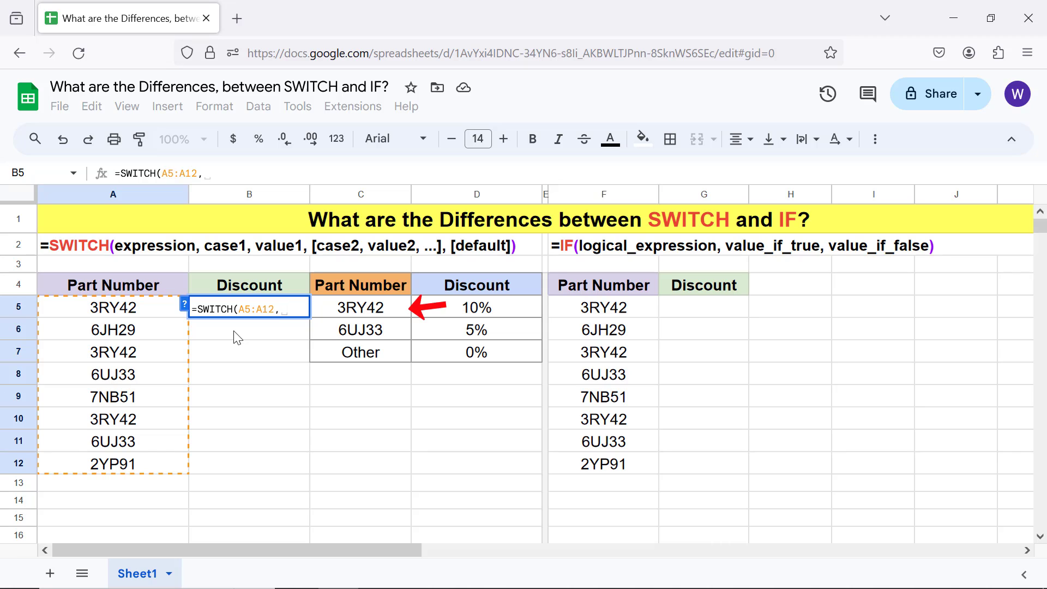
- Add case C5 returning the 10% in D5, with the 0% in D7 as default
{"action": "left_click", "coordinate": [358, 308]}
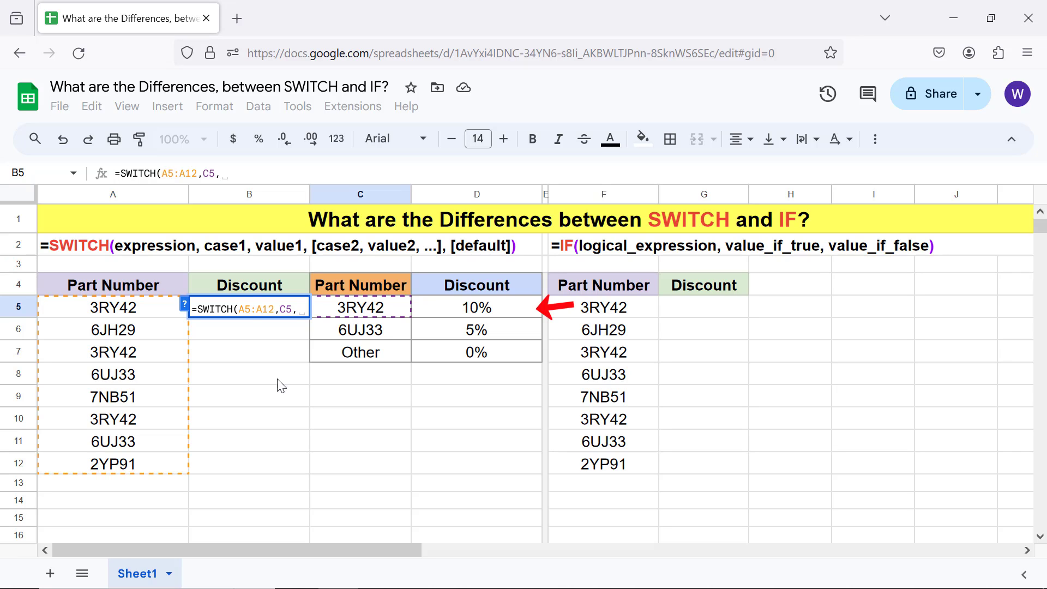
{"action": "left_click", "coordinate": [476, 308]}
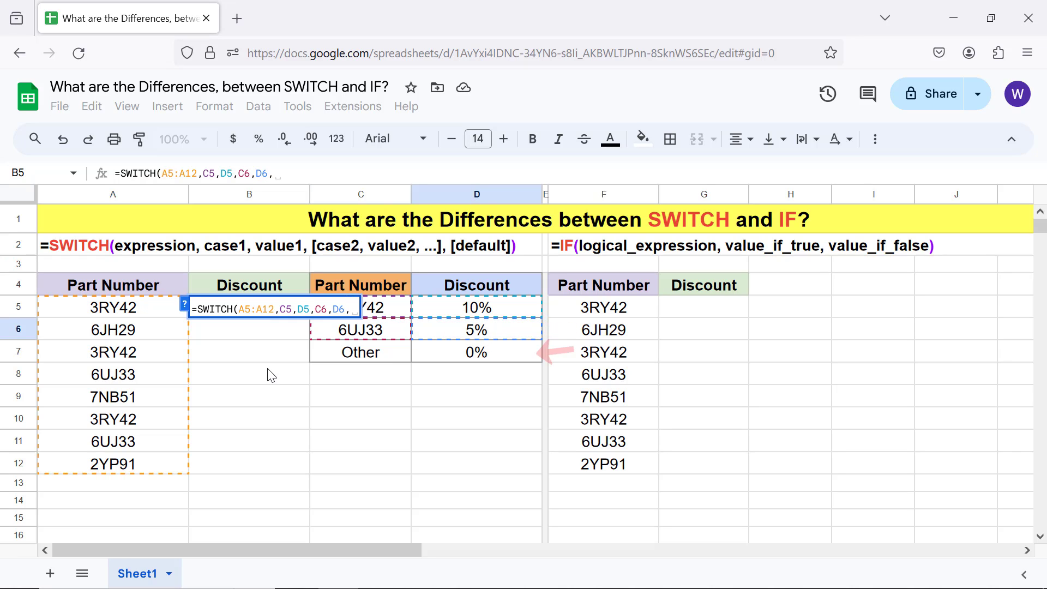
{"action": "left_click", "coordinate": [476, 352]}
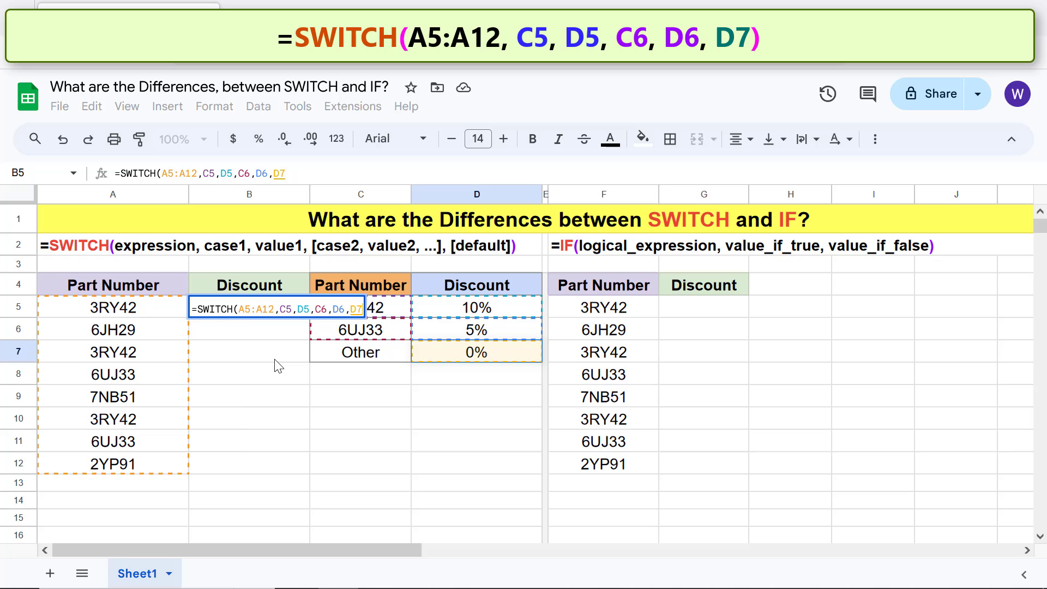
- Commit the SWITCH formula so B5:B12 show 10%, 5% and 0% discounts
{"action": "key", "text": "enter"}
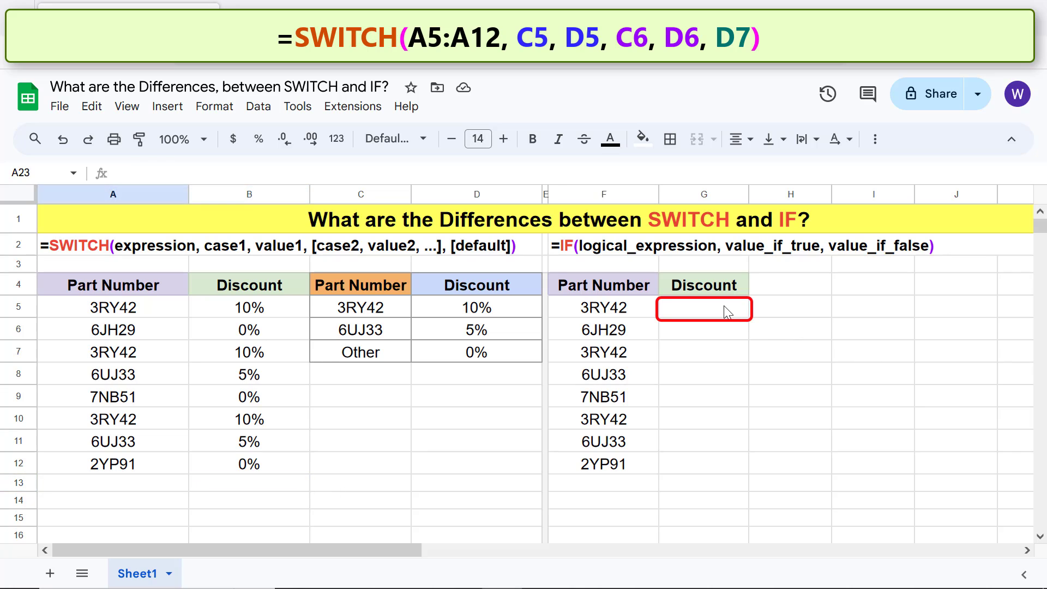
- Begin =IF(F5=C5, D5, in G5 testing the part number against C5 for 10%
{"action": "left_click", "coordinate": [704, 307]}
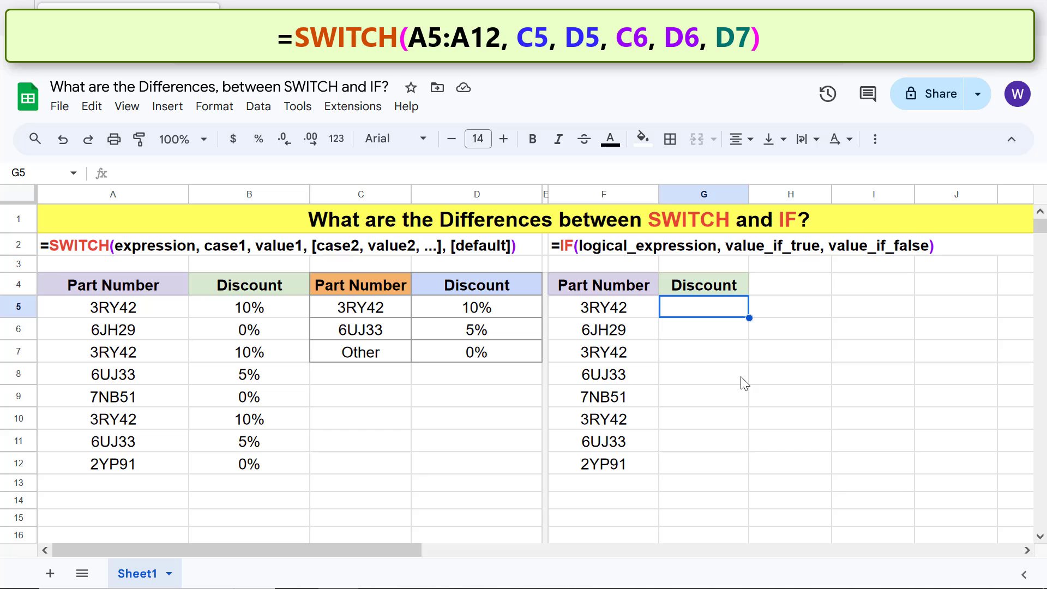
{"action": "type", "text": "=if"}
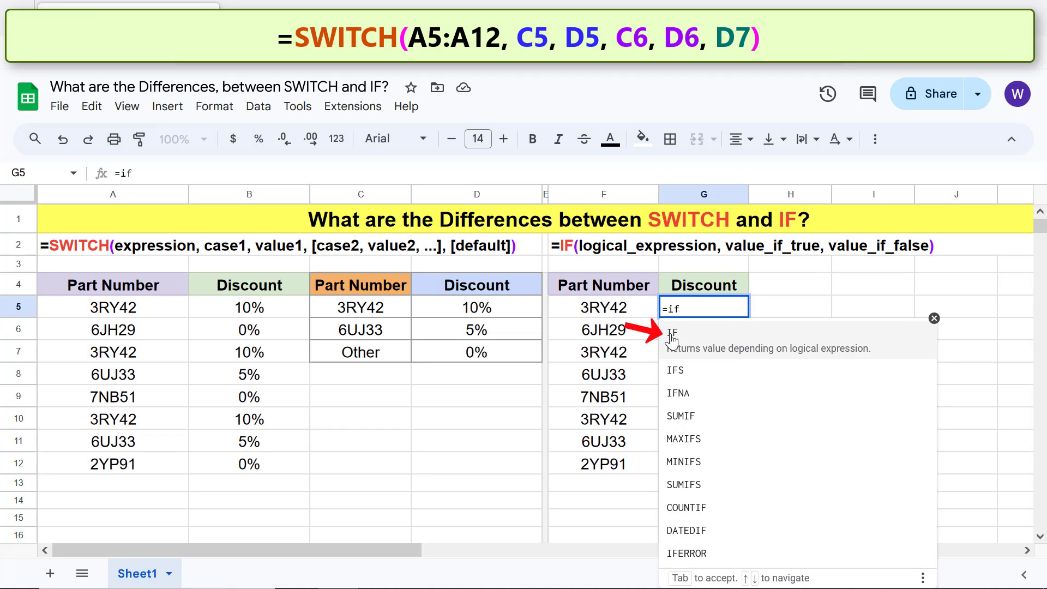
{"action": "left_click", "coordinate": [673, 332]}
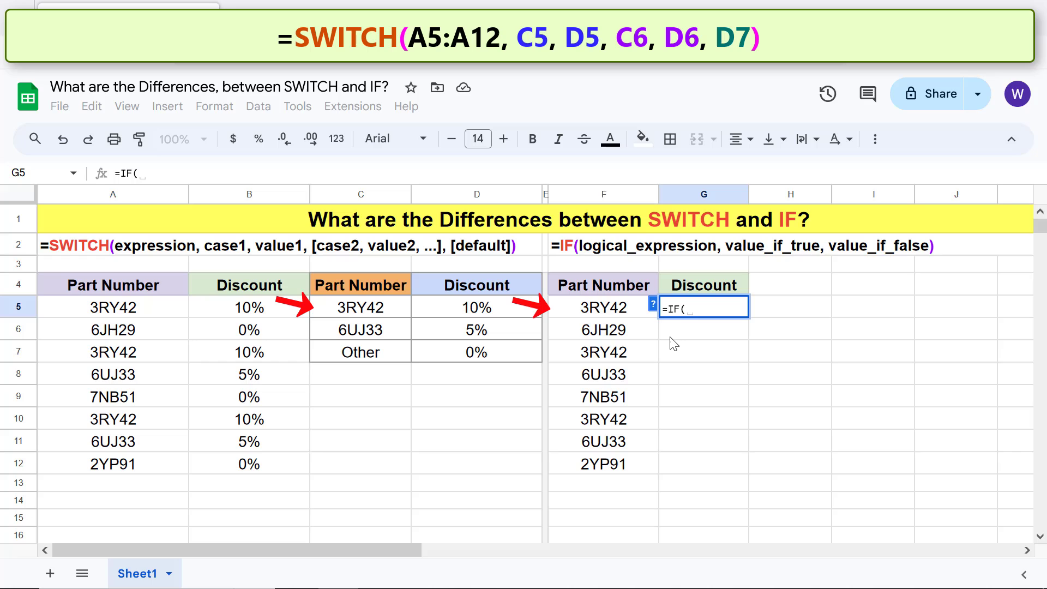
{"action": "left_click", "coordinate": [603, 307]}
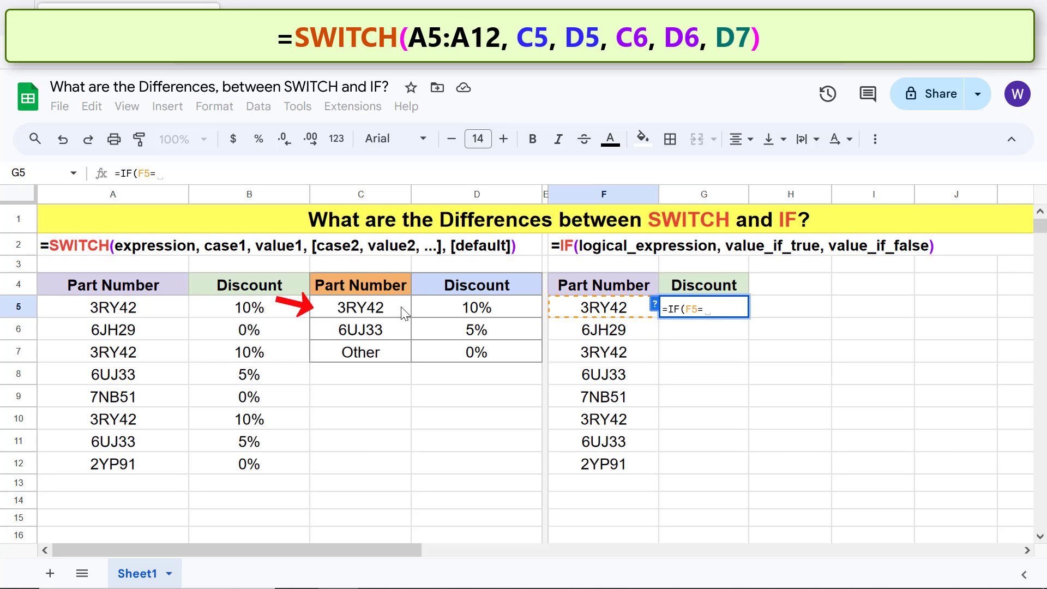
{"action": "left_click", "coordinate": [361, 307]}
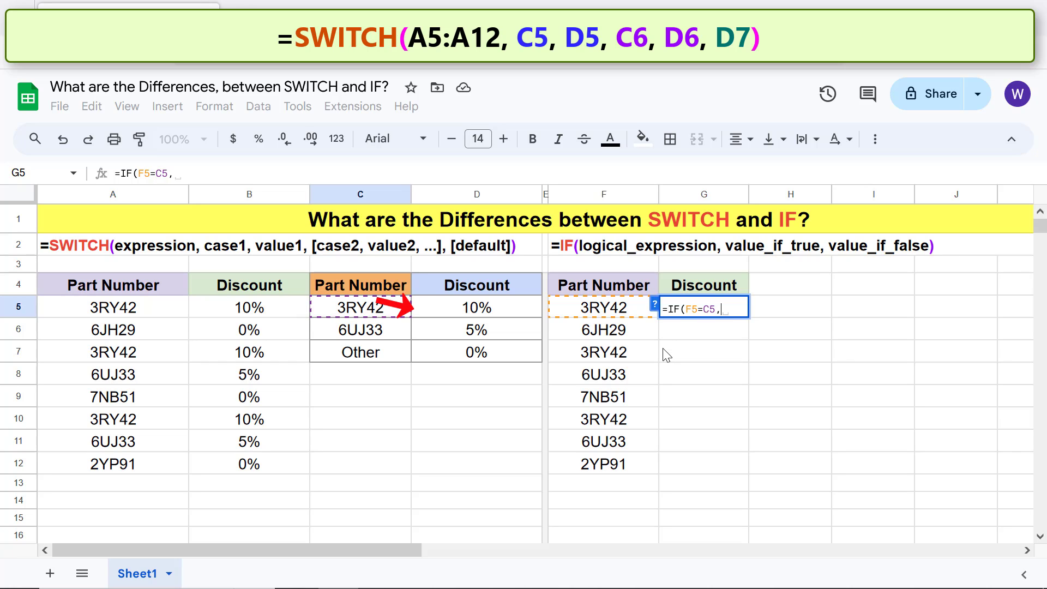
{"action": "left_click", "coordinate": [477, 307]}
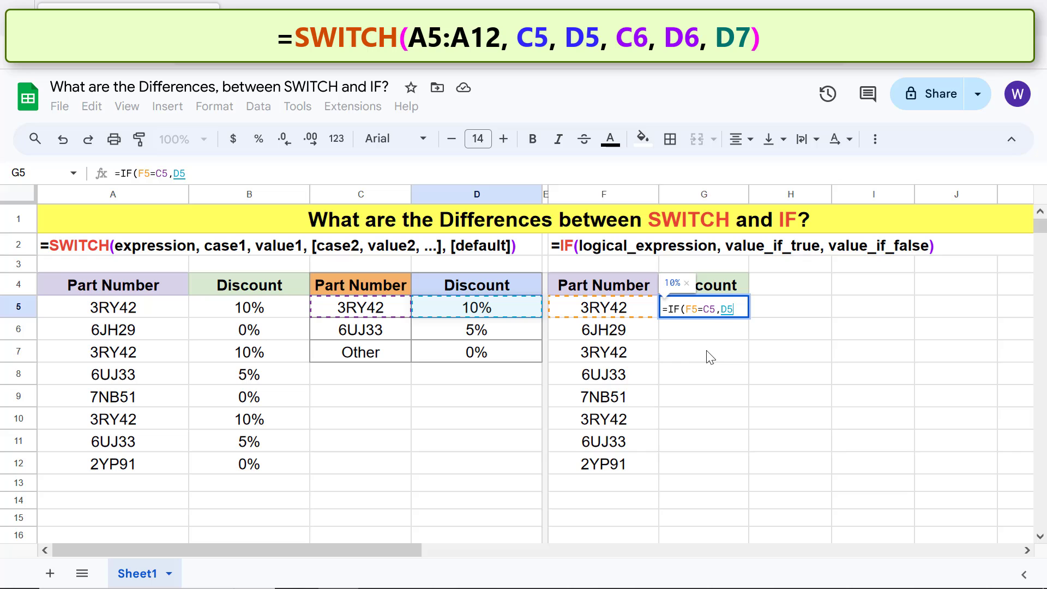
{"action": "type", "text": ","}
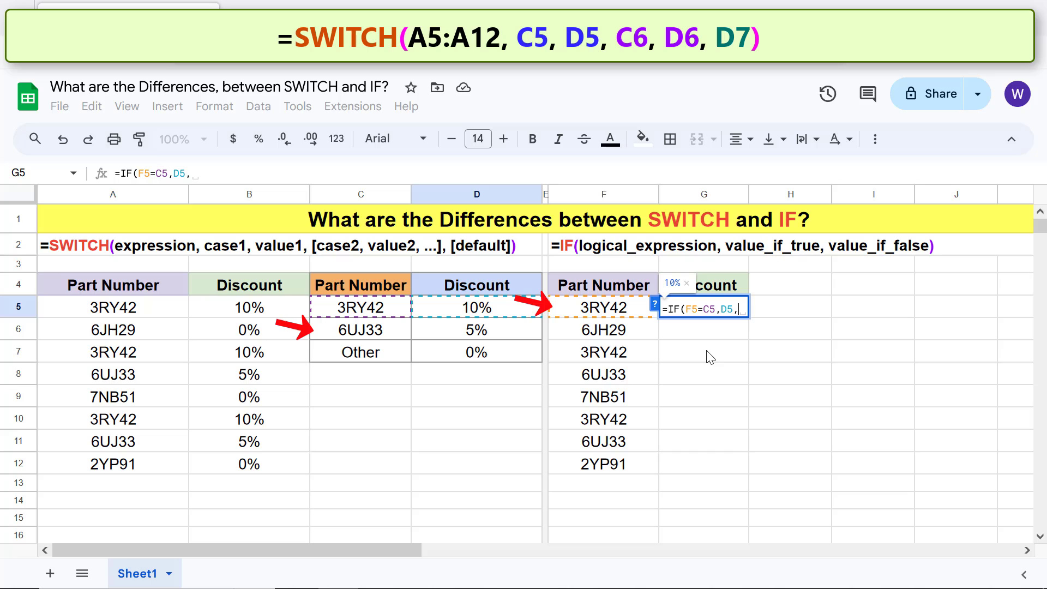
- Nest IF(F5=C6, D6, D7) so G5 falls back to 5% or 0%, returning 10%
{"action": "type", "text": "IF("}
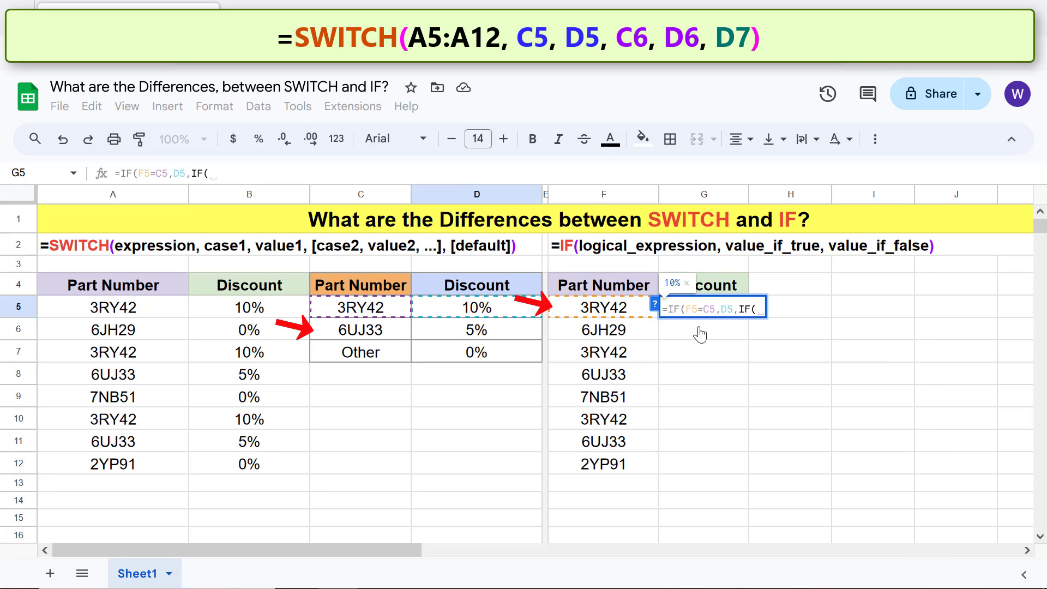
{"action": "left_click", "coordinate": [602, 308]}
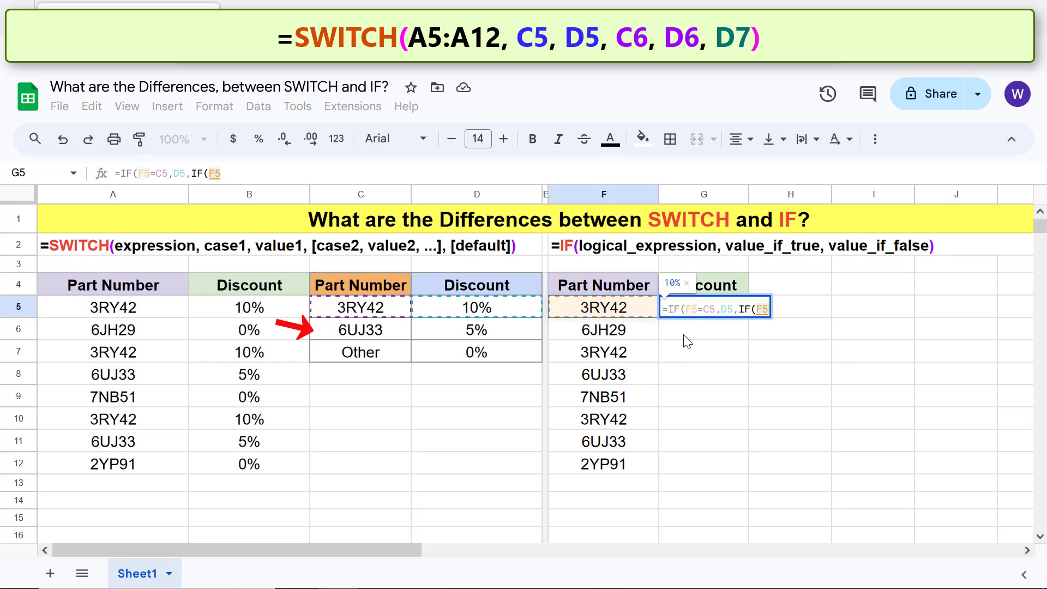
{"action": "type", "text": "="}
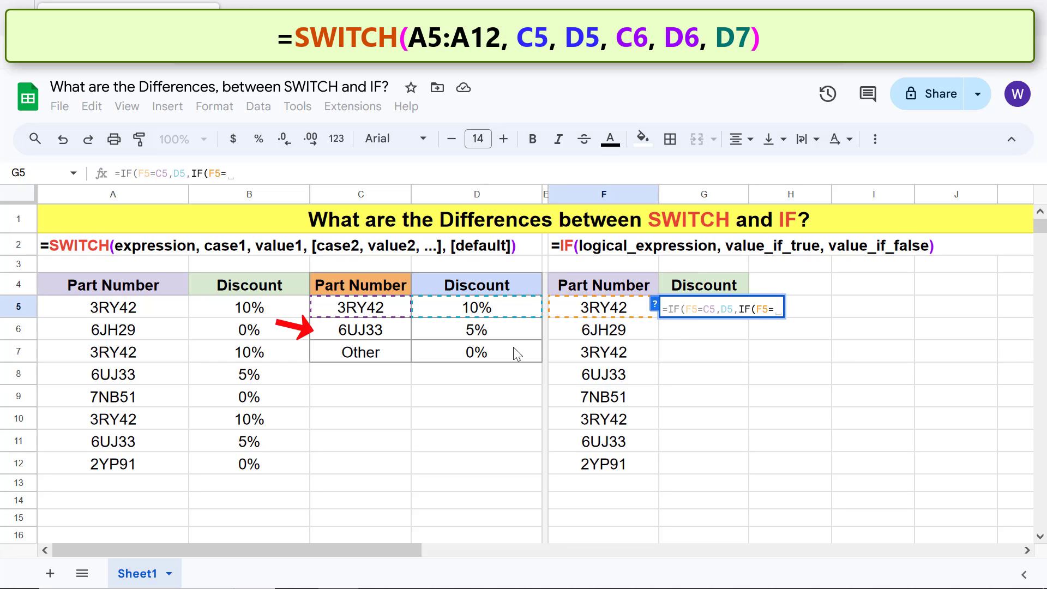
{"action": "left_click", "coordinate": [359, 330]}
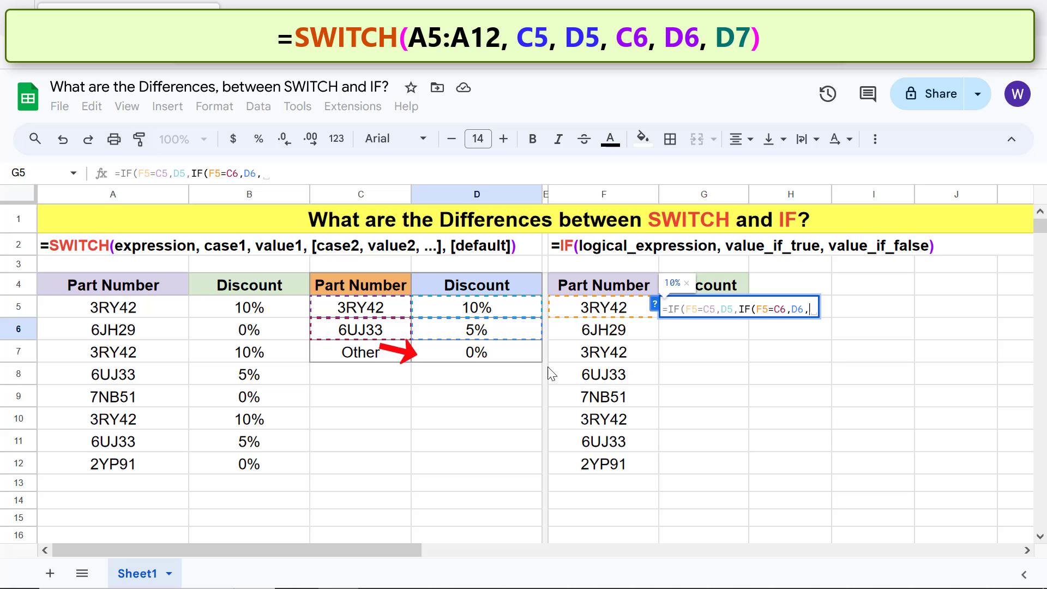
{"action": "type", "text": "D7))"}
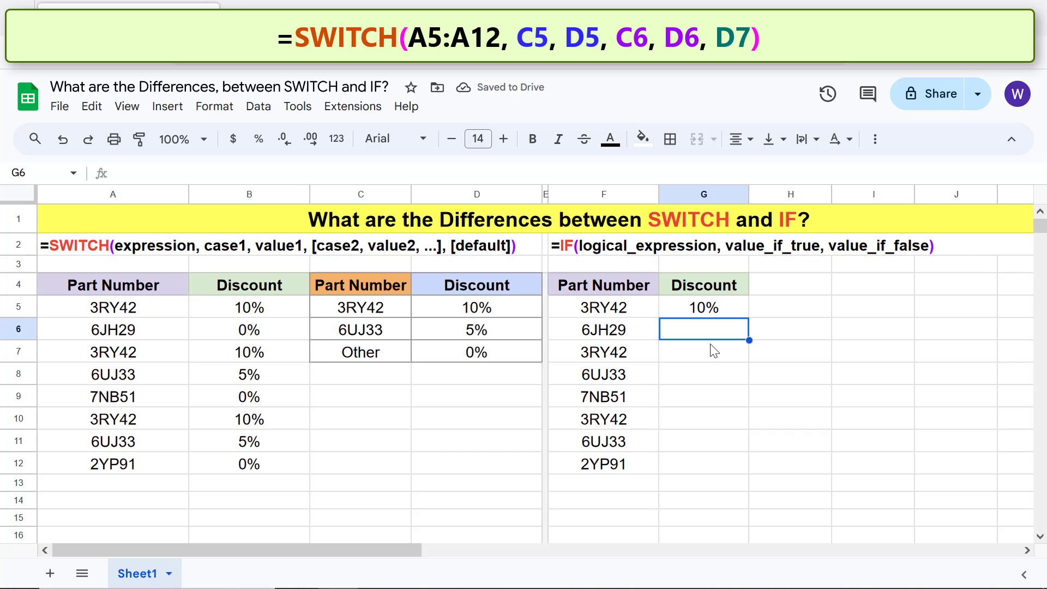
- Fix the lookup references with F4 ($C$5 etc.) and fill the IF formula down G5:G12
{"action": "left_click_drag", "start_coordinate": [702, 328], "coordinate": [703, 463]}
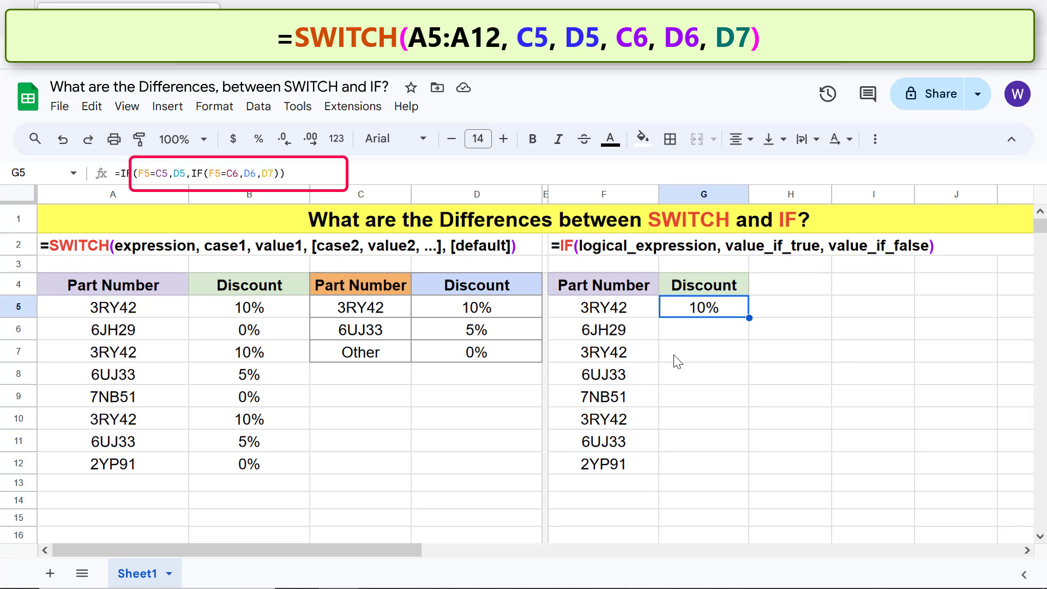
{"action": "mouse_move", "coordinate": [228, 259]}
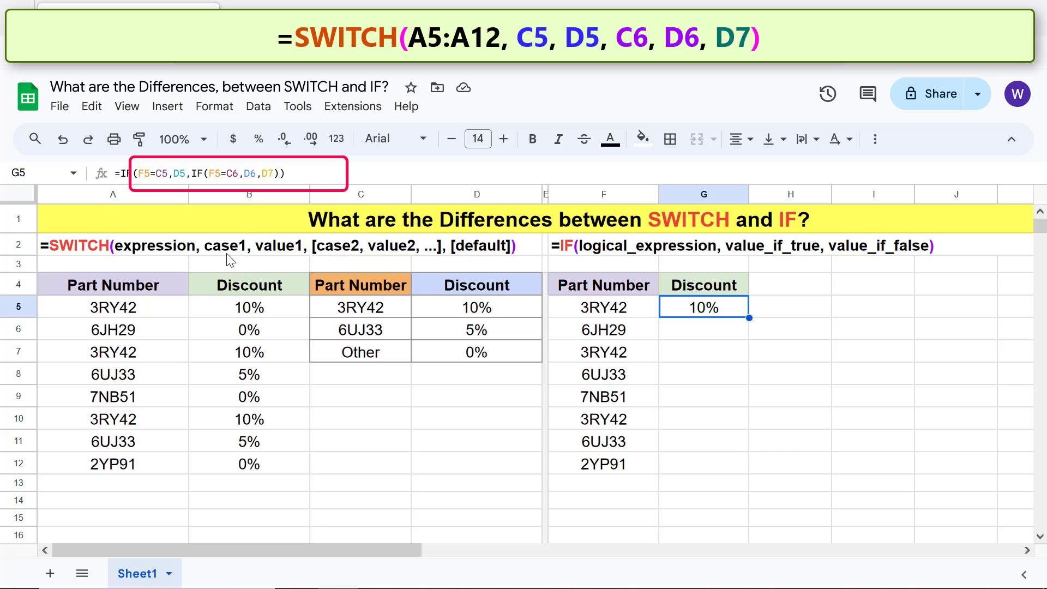
{"action": "key", "text": "f4"}
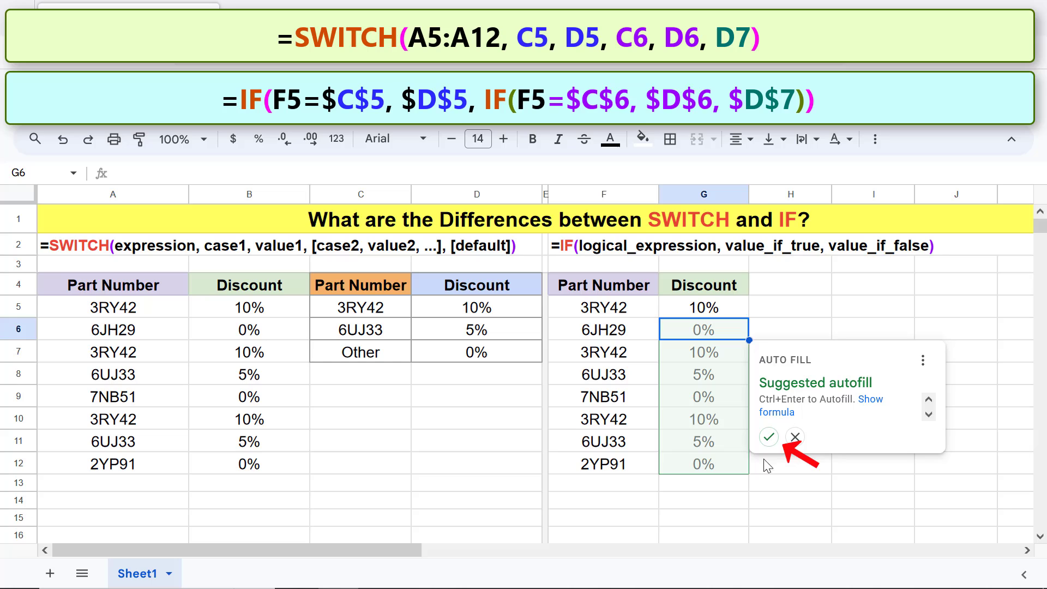
{"action": "left_click", "coordinate": [768, 436]}
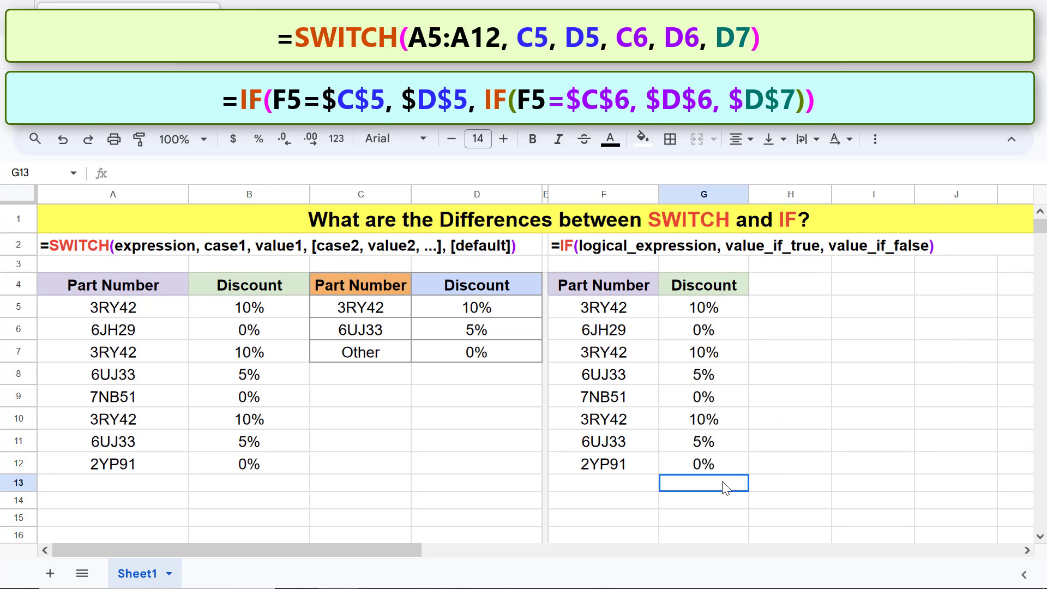